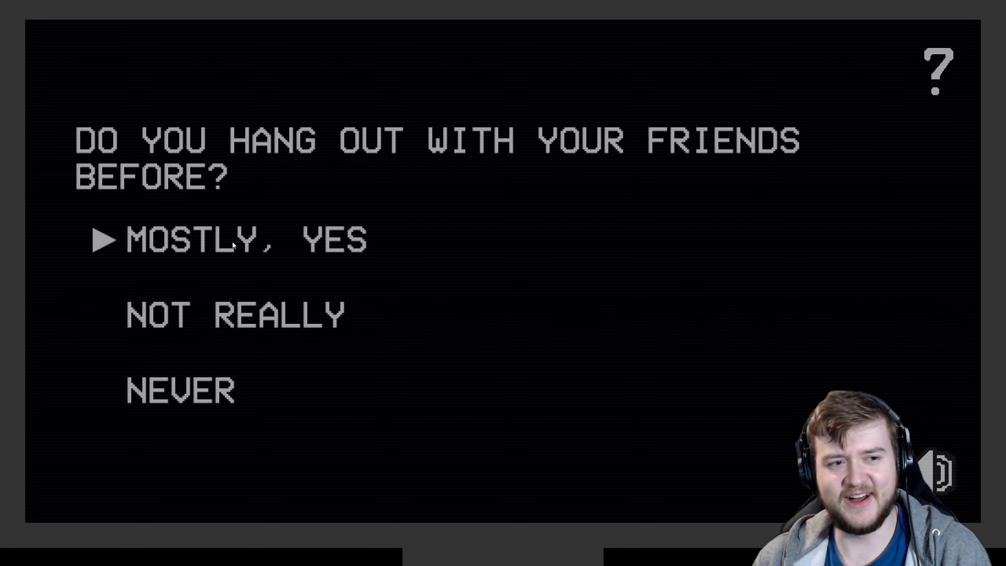
Answer Mostly Yes for friends, Extrovert, Yes to horror games, and pick No for being hacked
{"action": "key", "text": "down"}
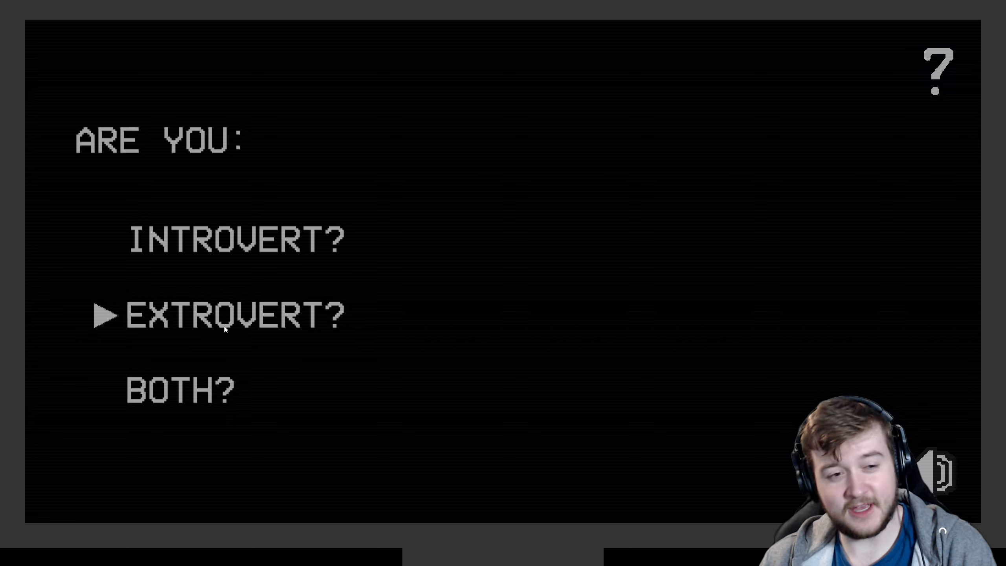
{"action": "key", "text": "up"}
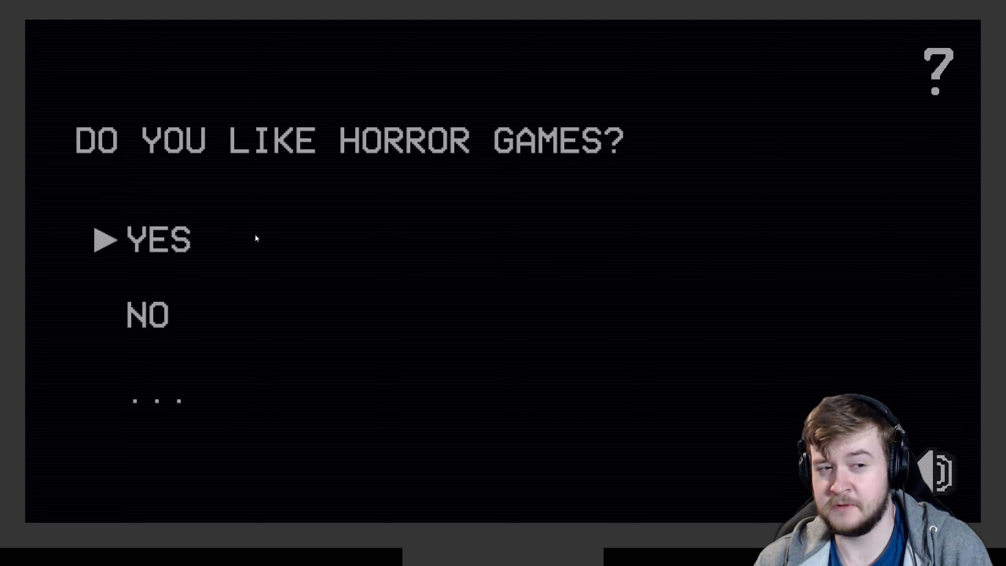
{"action": "left_click", "coordinate": [157, 240]}
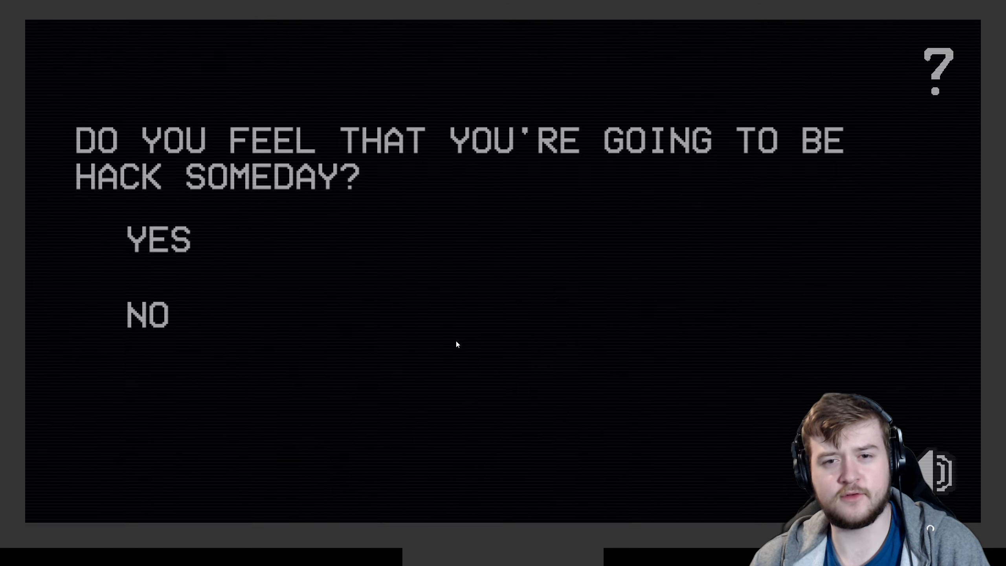
{"action": "left_click", "coordinate": [154, 315]}
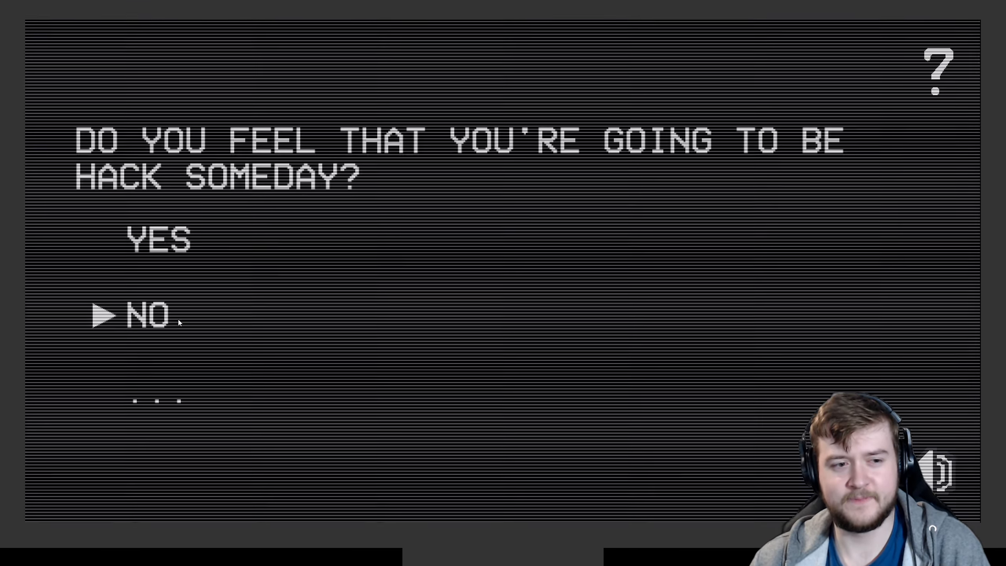
Confirm No to being hacked someday and Not At All to feeling comfortable
{"action": "left_click", "coordinate": [151, 315]}
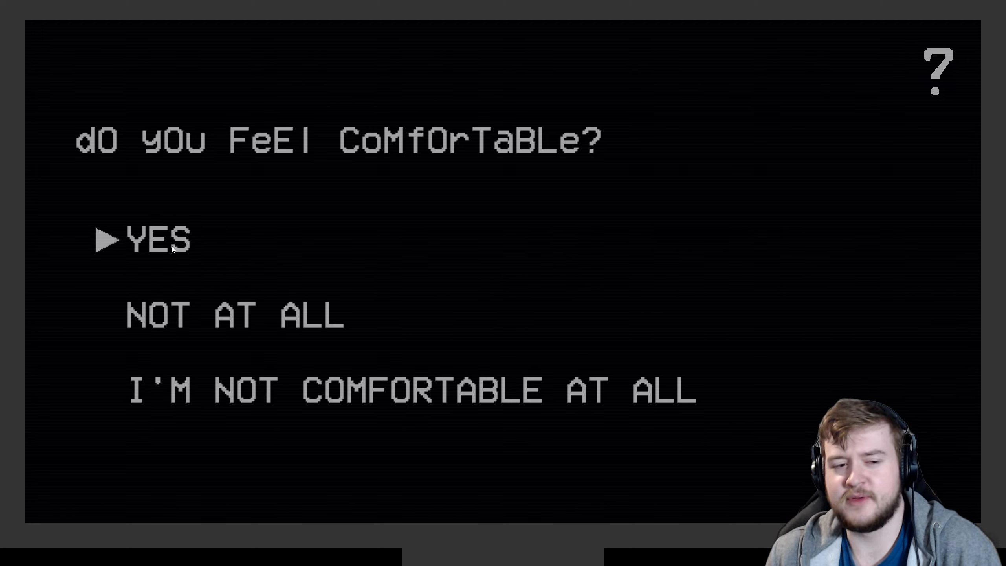
{"action": "key", "text": "down"}
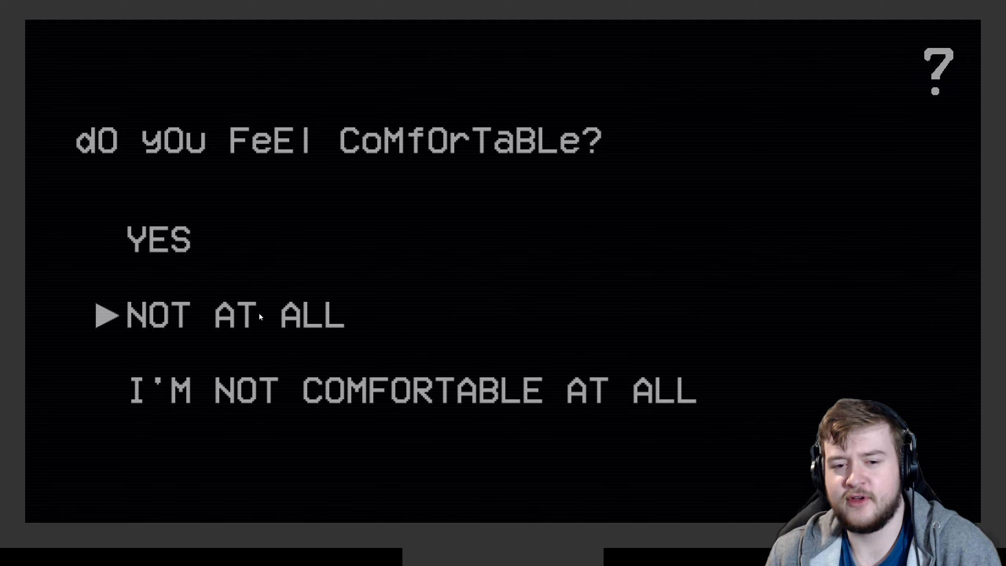
{"action": "key", "text": "down"}
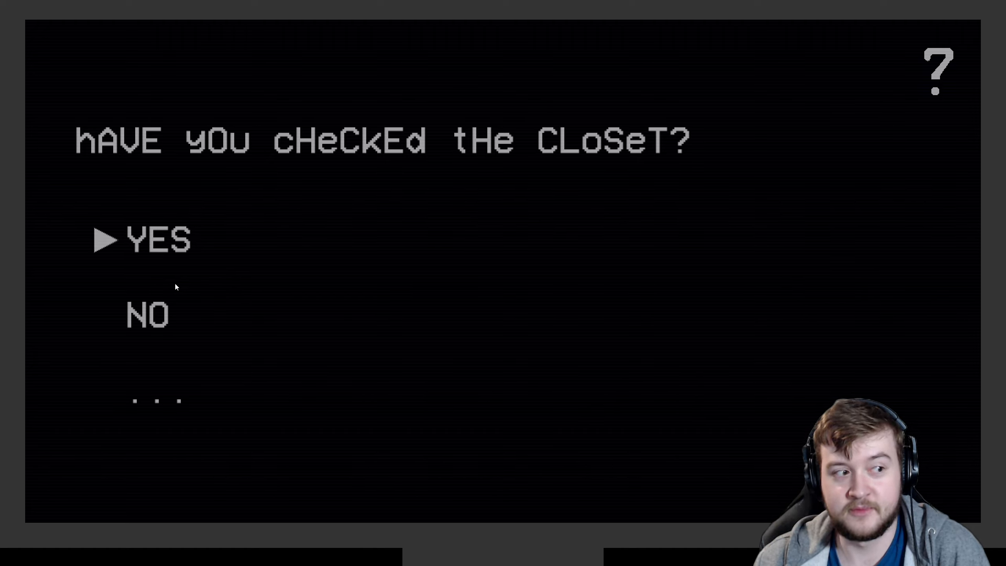
{"action": "left_click", "coordinate": [157, 241]}
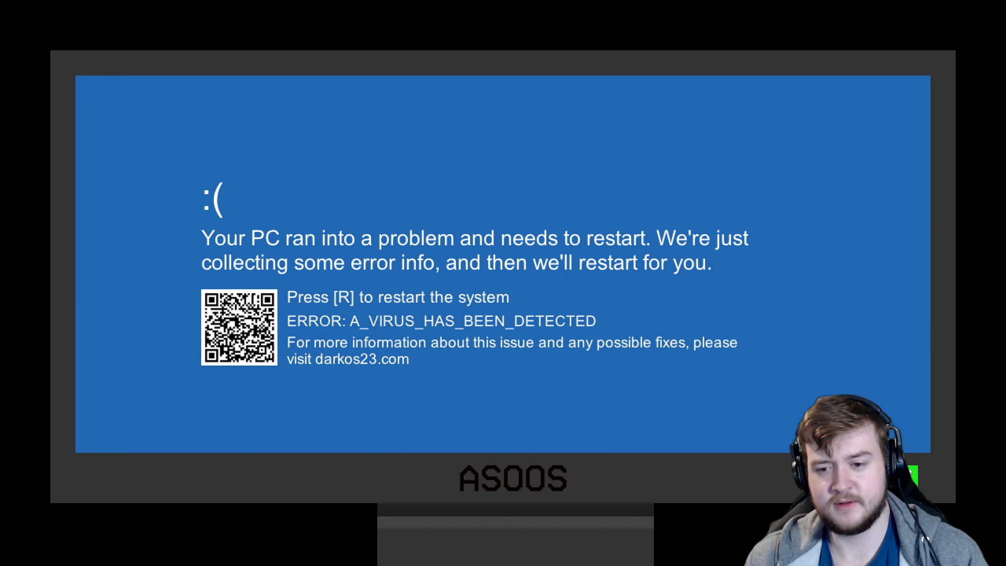
Restart the crashed system from the blue screen with the R key
{"action": "key", "text": "r"}
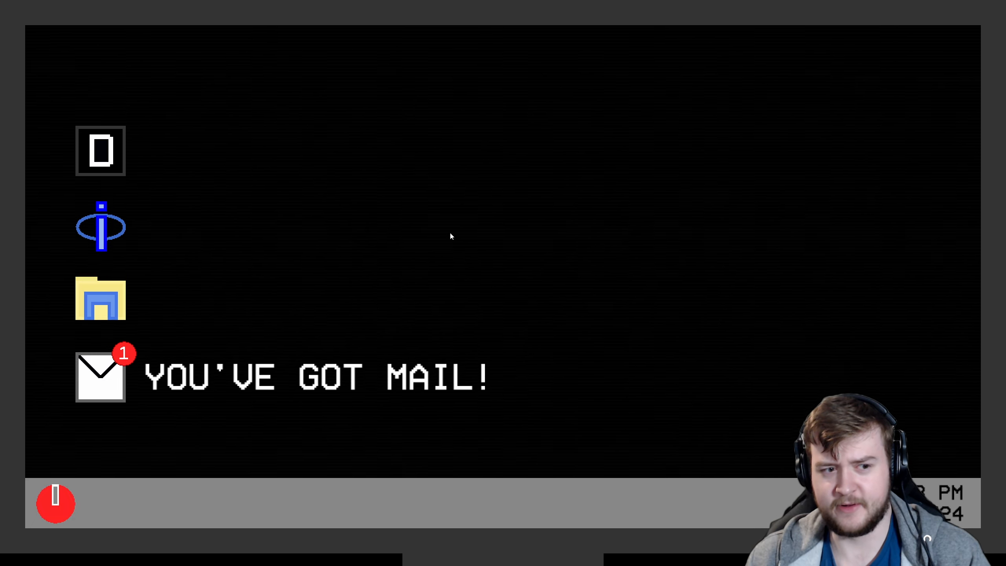
Open the Claim Your Prize email in mail and view its image_01.png attachment
{"action": "left_click", "coordinate": [99, 375]}
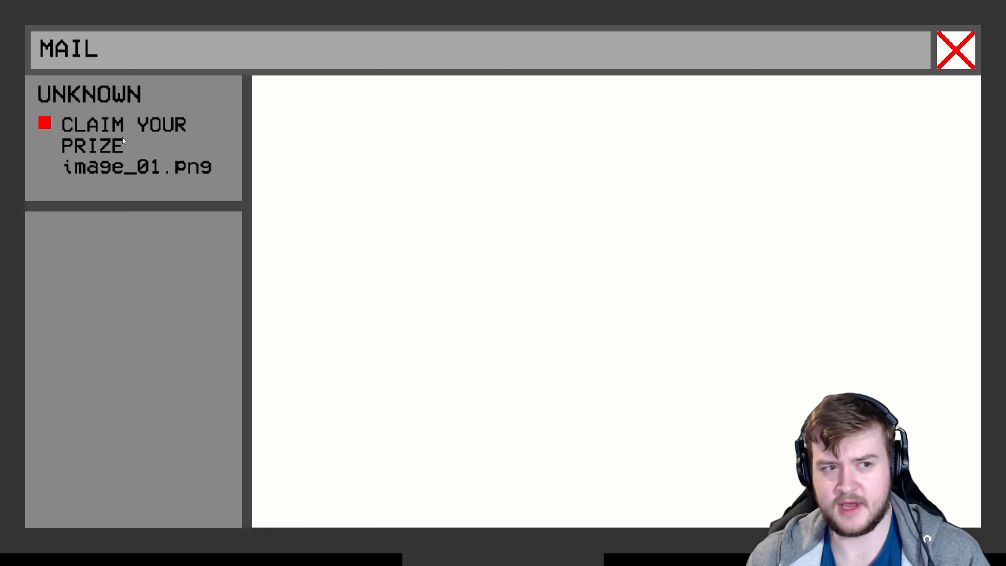
{"action": "left_click", "coordinate": [123, 135]}
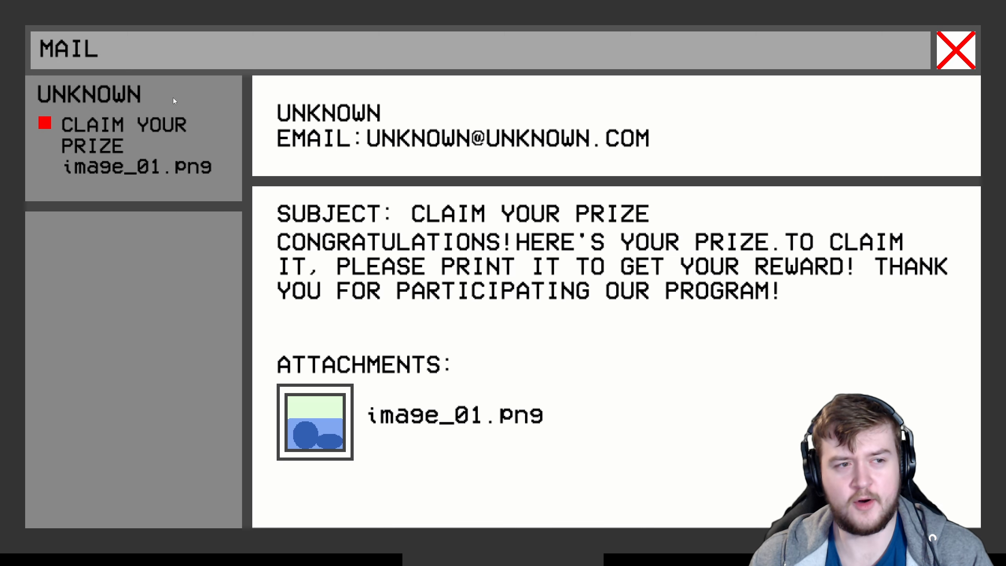
{"action": "mouse_move", "coordinate": [739, 270]}
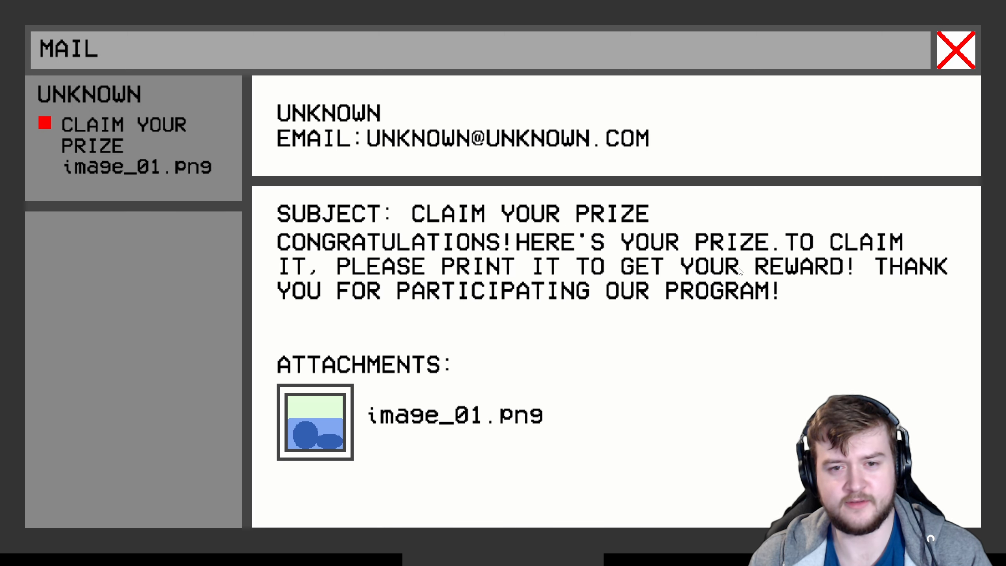
{"action": "mouse_move", "coordinate": [686, 272]}
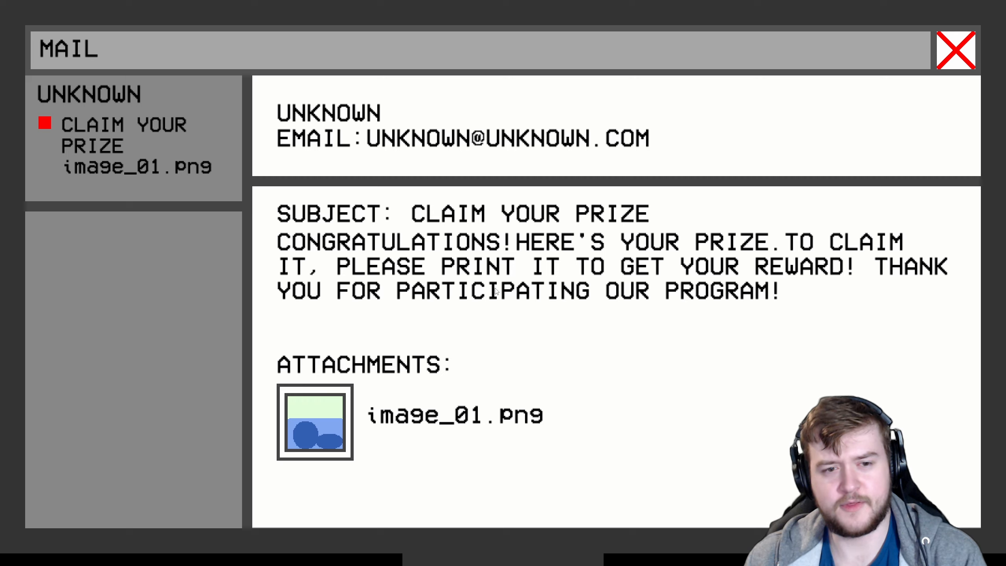
{"action": "mouse_move", "coordinate": [317, 442]}
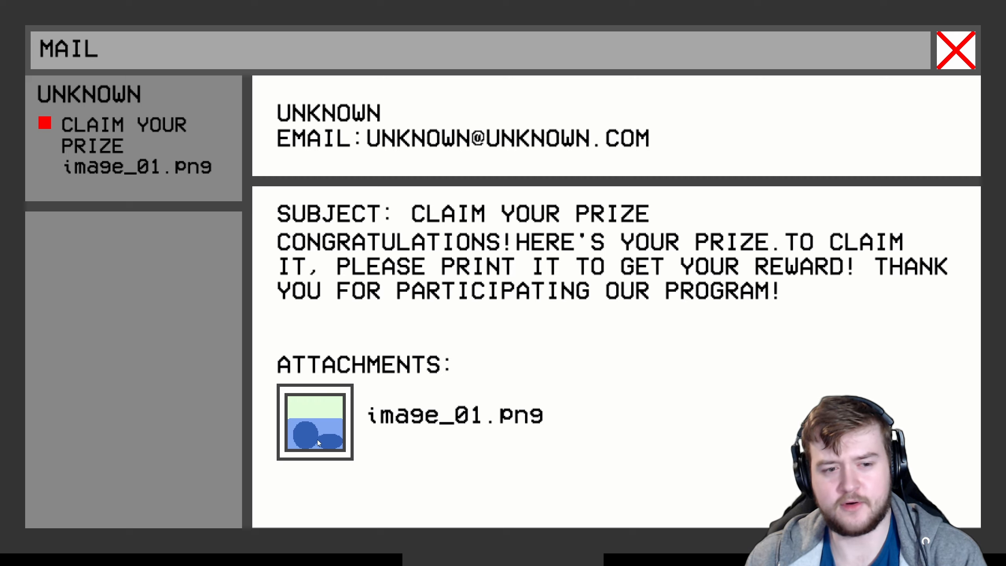
{"action": "left_click", "coordinate": [315, 422]}
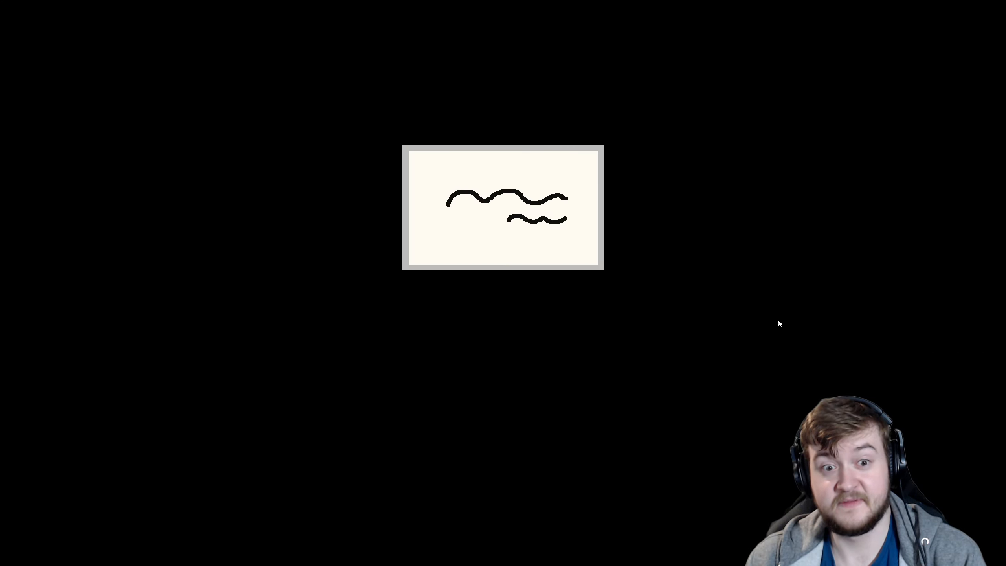